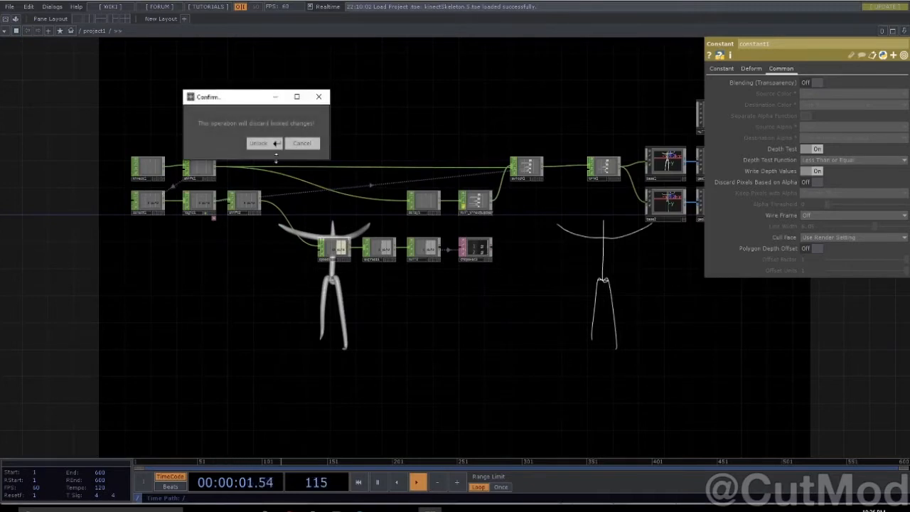
Click Unlock in the Confirm dialog, accepting that loaded changes are discarded.
left_click(261, 143)
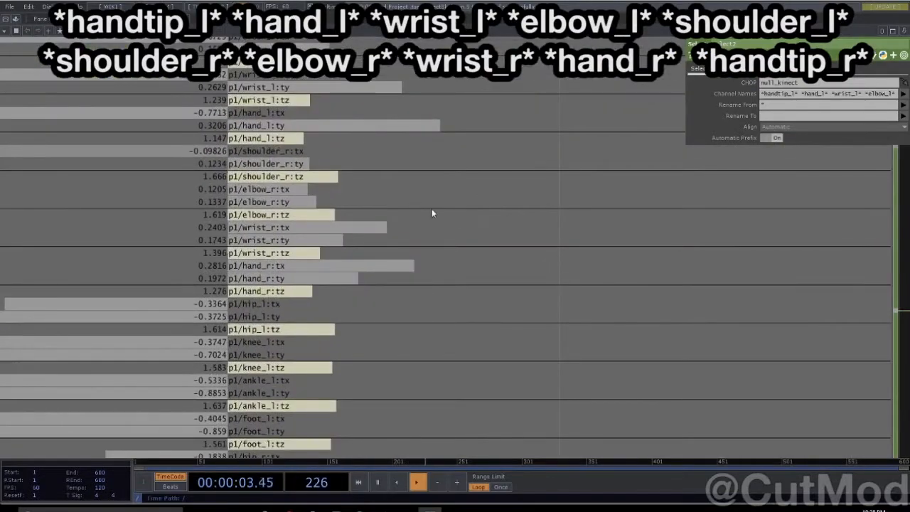
mouse_move(369, 218)
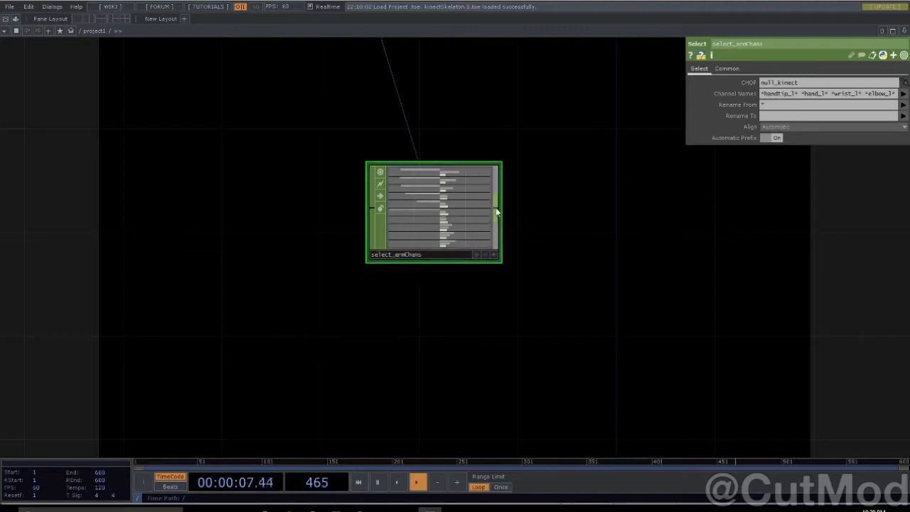
Attach a Shuffle CHOP after select_armChans, pick its Method, and rename channels to t[xyz].
left_click_drag(498, 210, 576, 260)
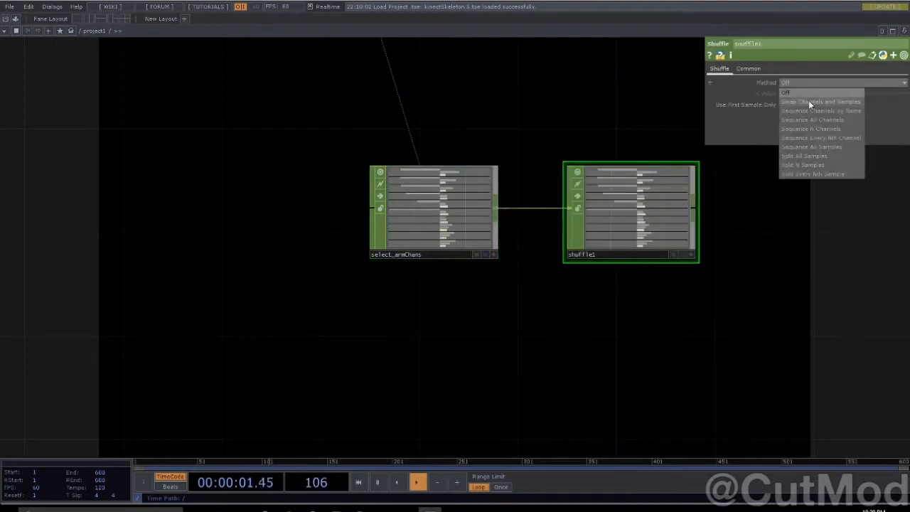
left_click(821, 137)
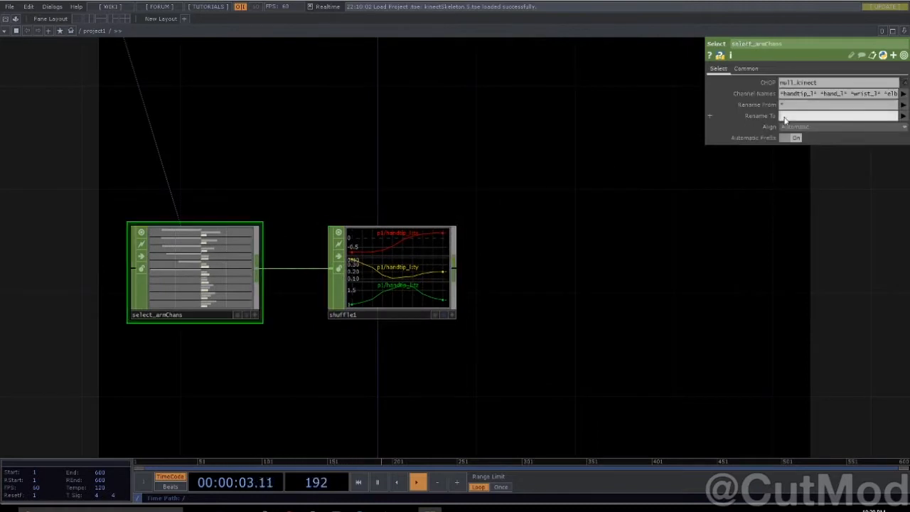
type("t[xyz]")
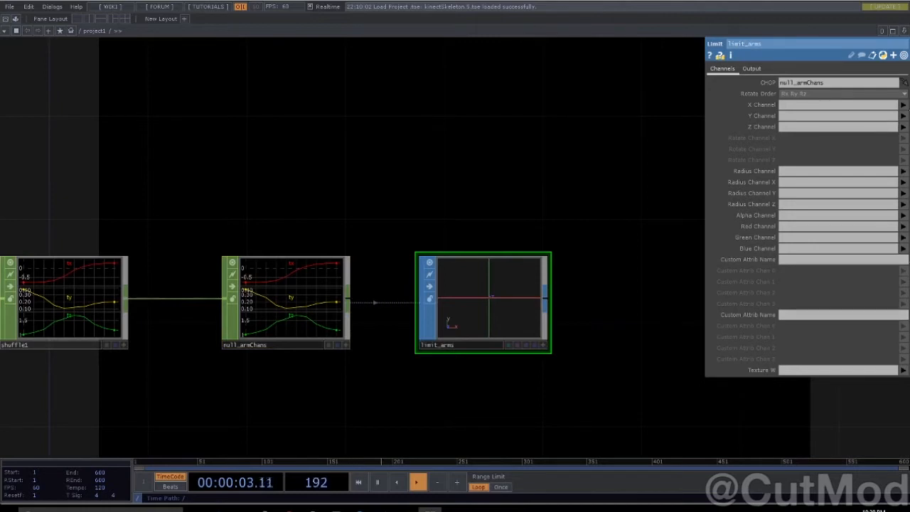
Map limit_arms' X, Y and Z channels to tx, ty and tz from null_armChans.
type("tx")
type("tz")
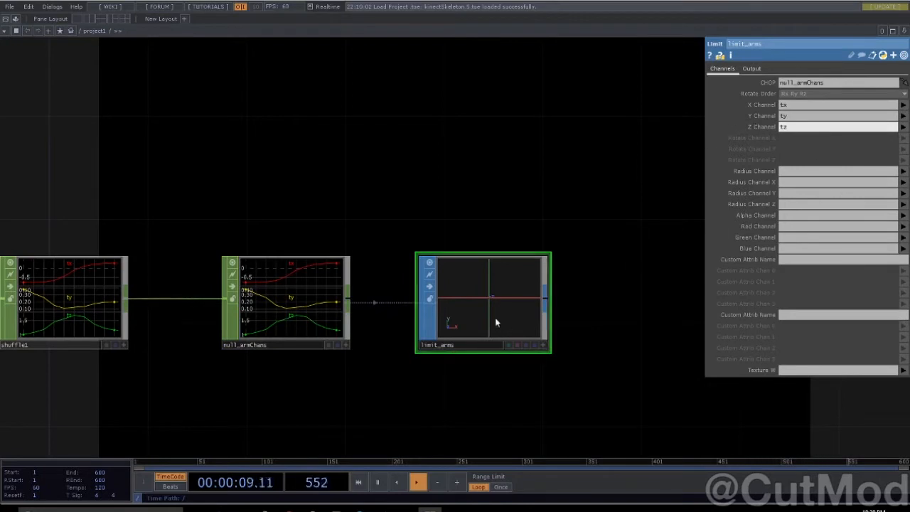
left_click(752, 68)
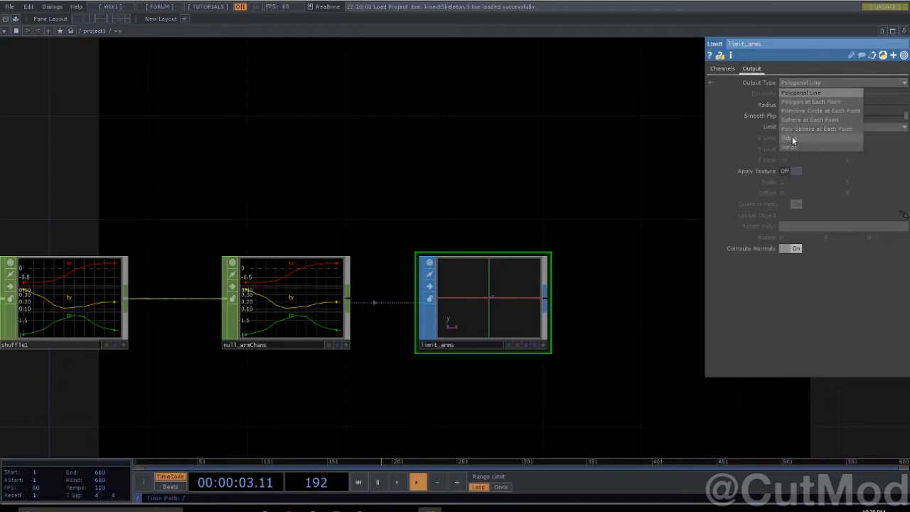
Output limit_arms as tubes and paste a duplicate of the four-node arm chain.
left_click(793, 139)
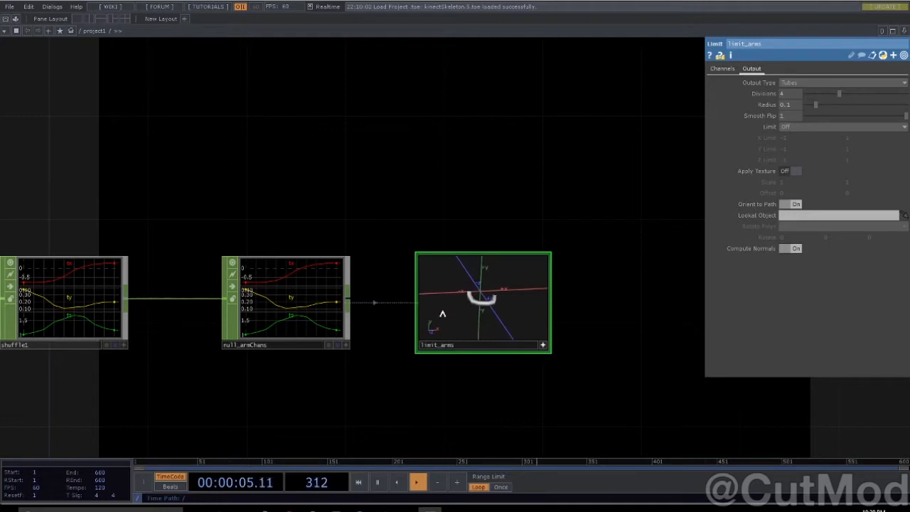
left_click(414, 481)
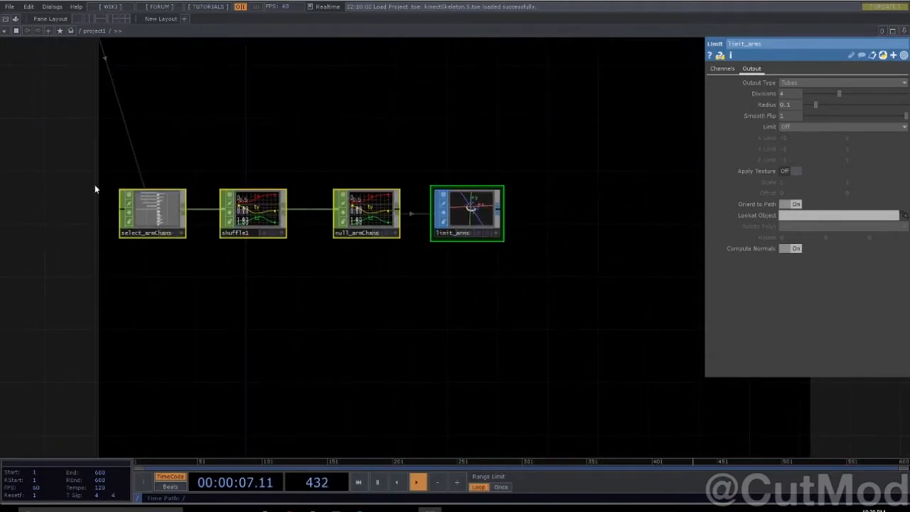
key("ctrl+v")
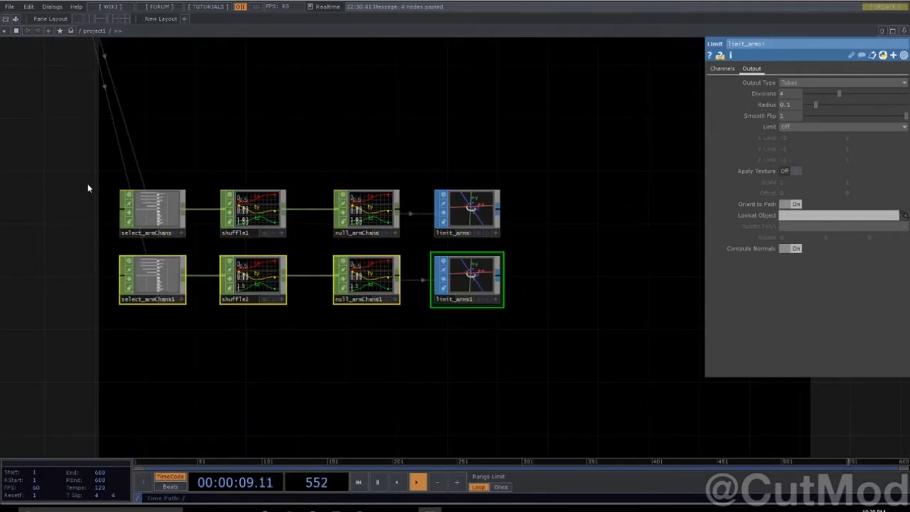